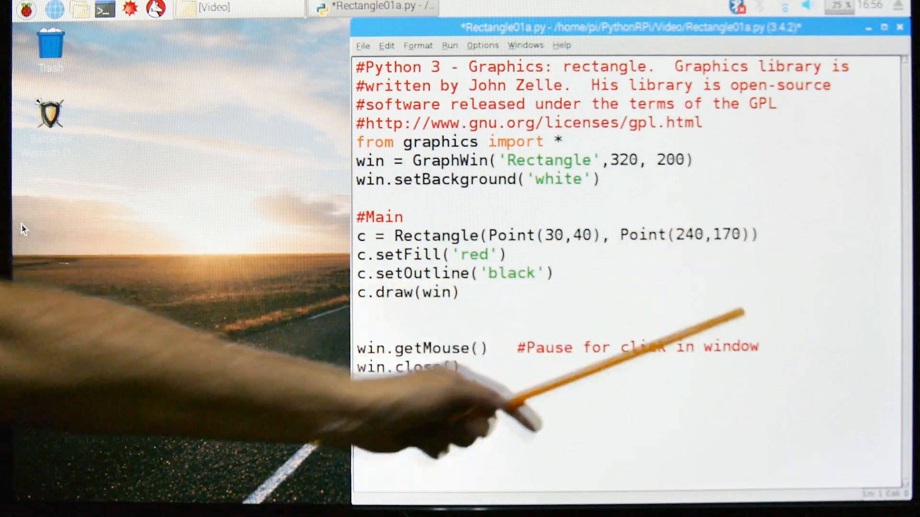
# Step: End the script with print('Done') and agree to save it before running
pyautogui.write("print('Done')")
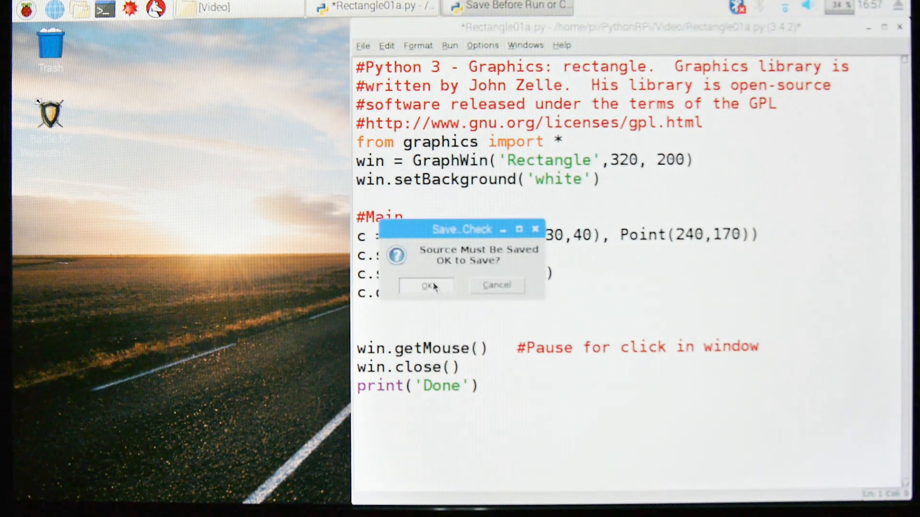
pyautogui.click(426, 285)
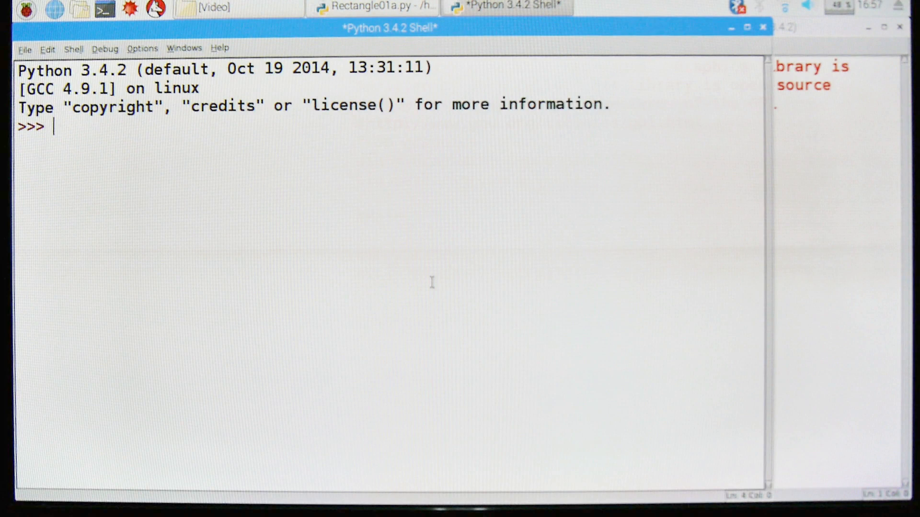
# Step: Run the module with F5 and centre the Rectangle window showing the red rectangle
pyautogui.press('F5')
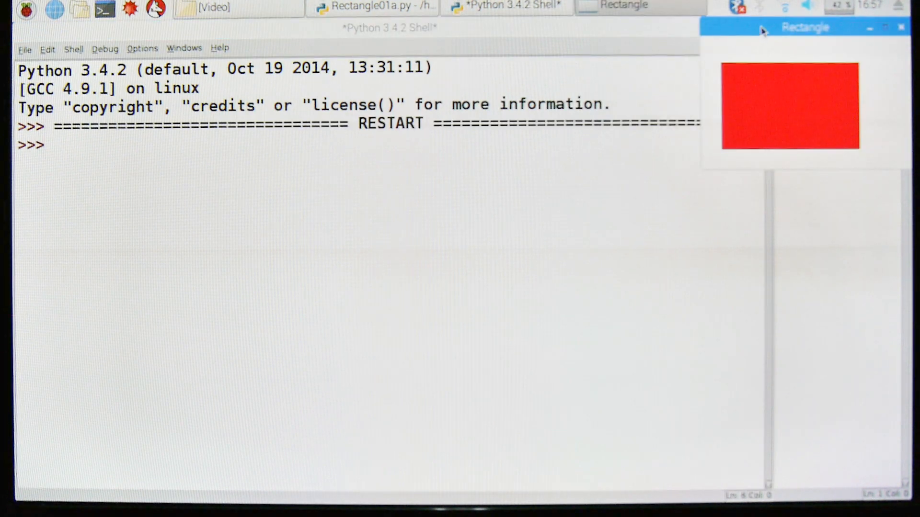
pyautogui.moveTo(804, 27); pyautogui.dragTo(389, 206)
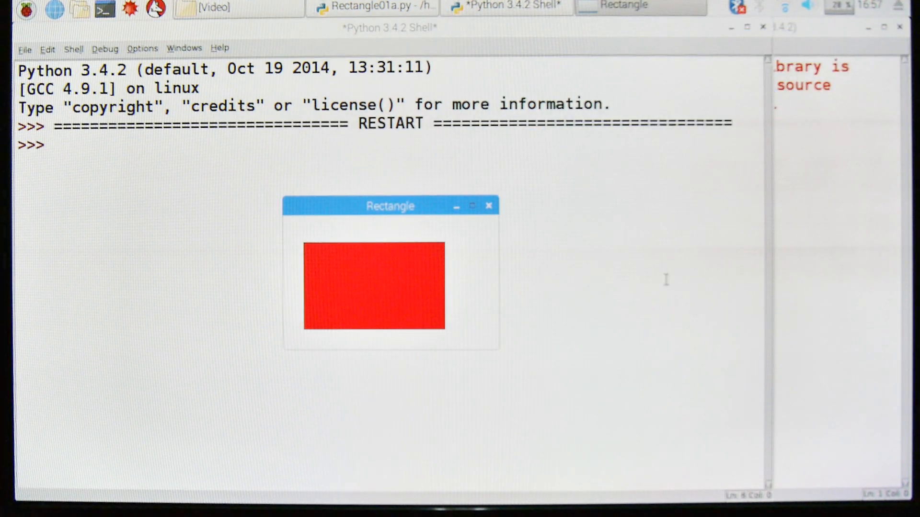